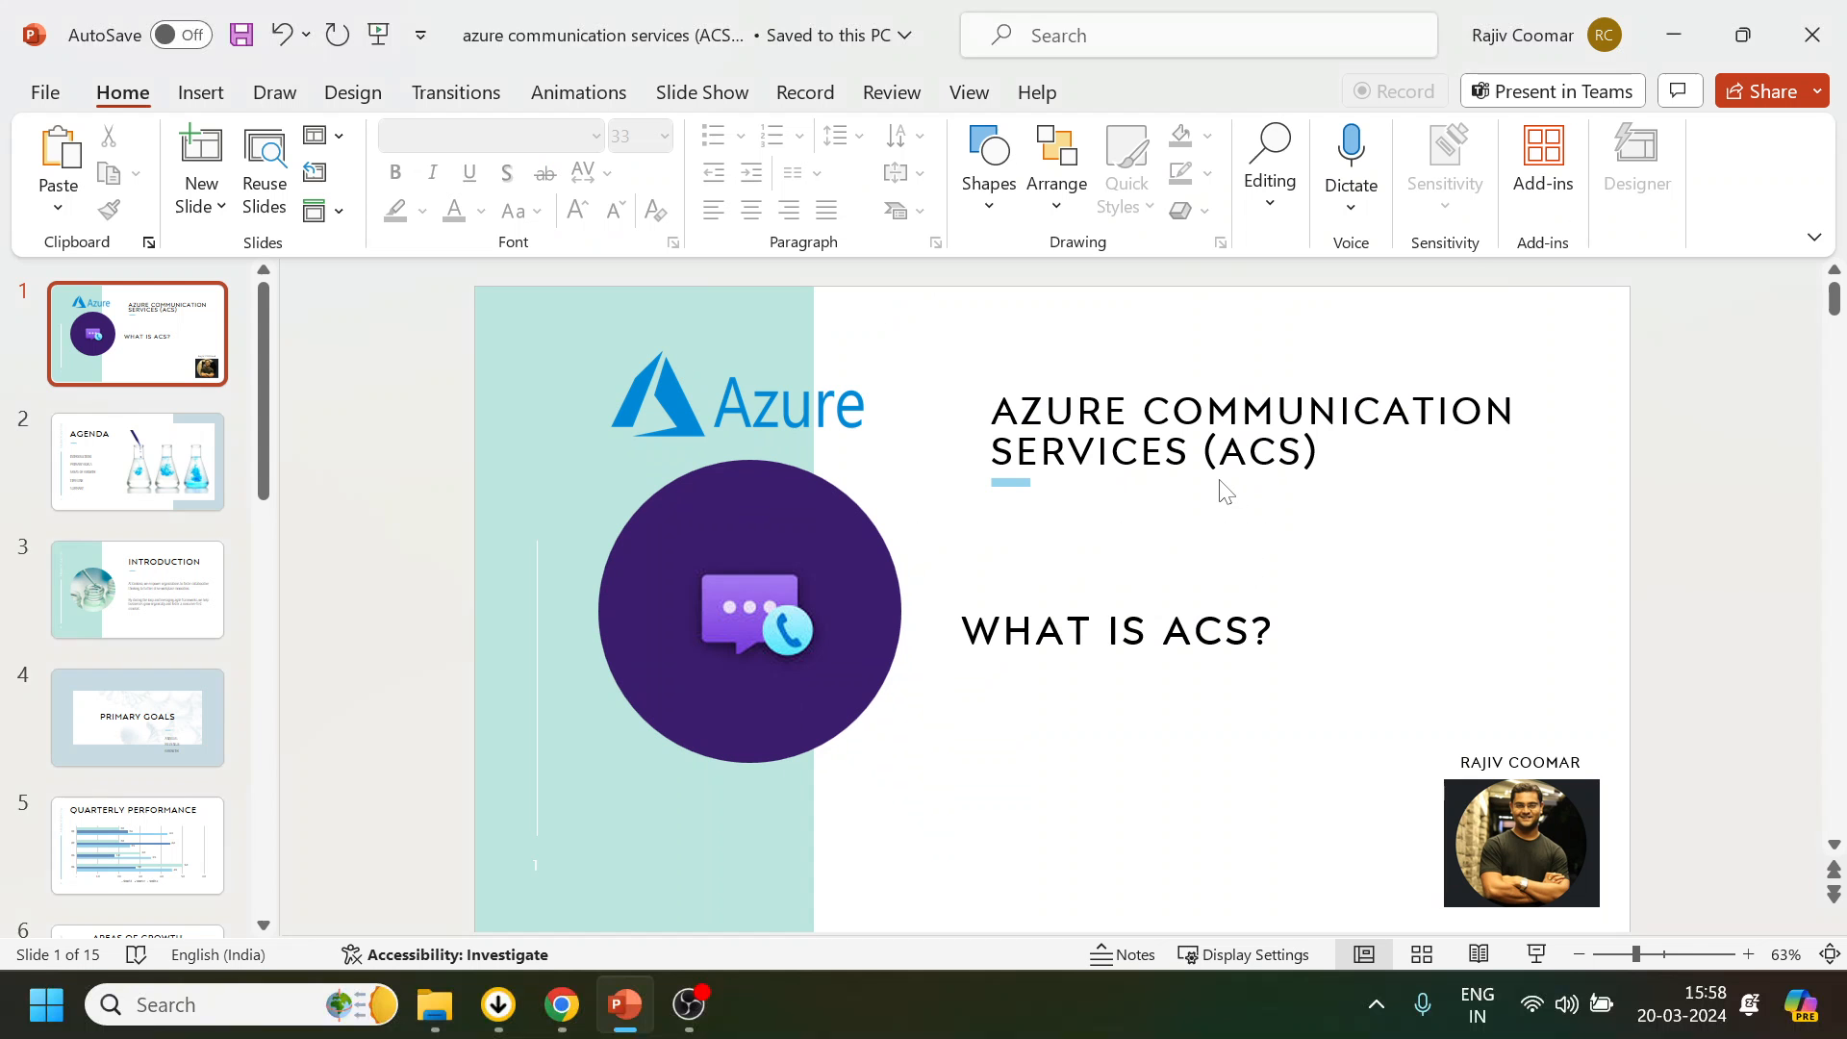
mouse_move(561, 1004)
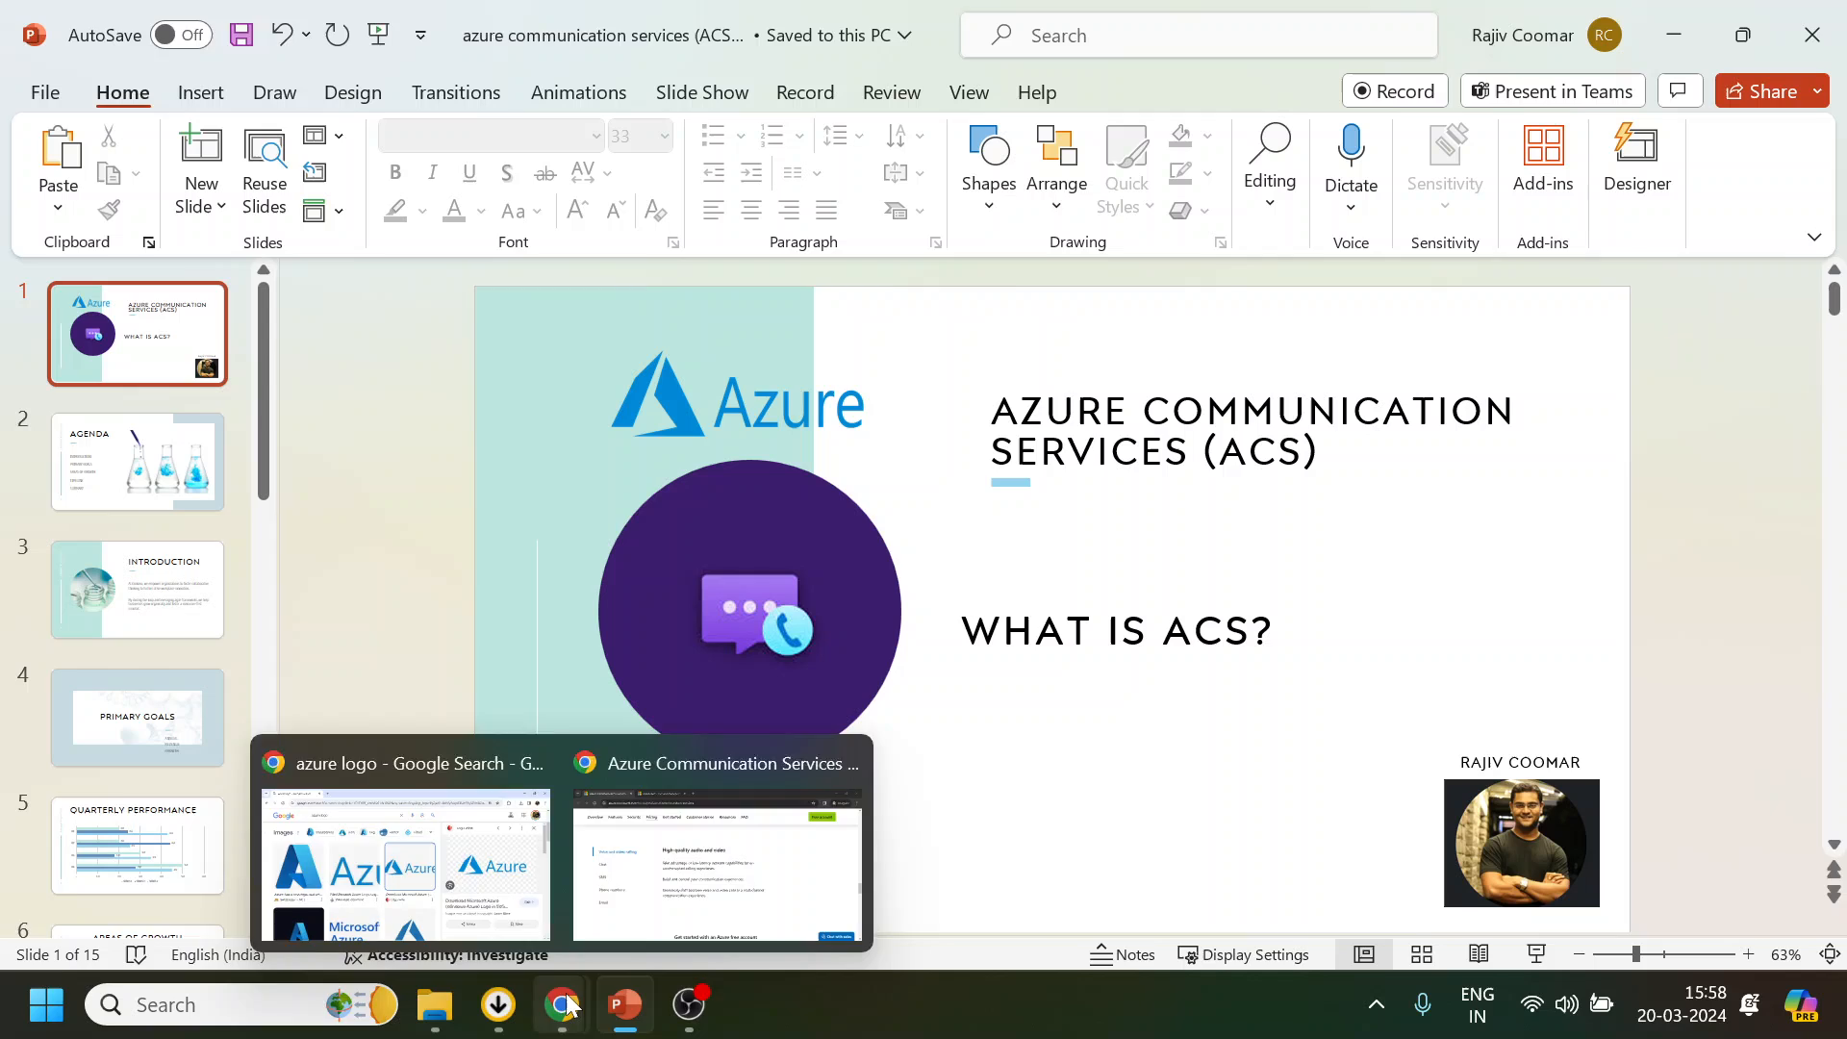
Switch from the ACS title slide to the Azure Communication Services product page in Chrome
left_click(714, 763)
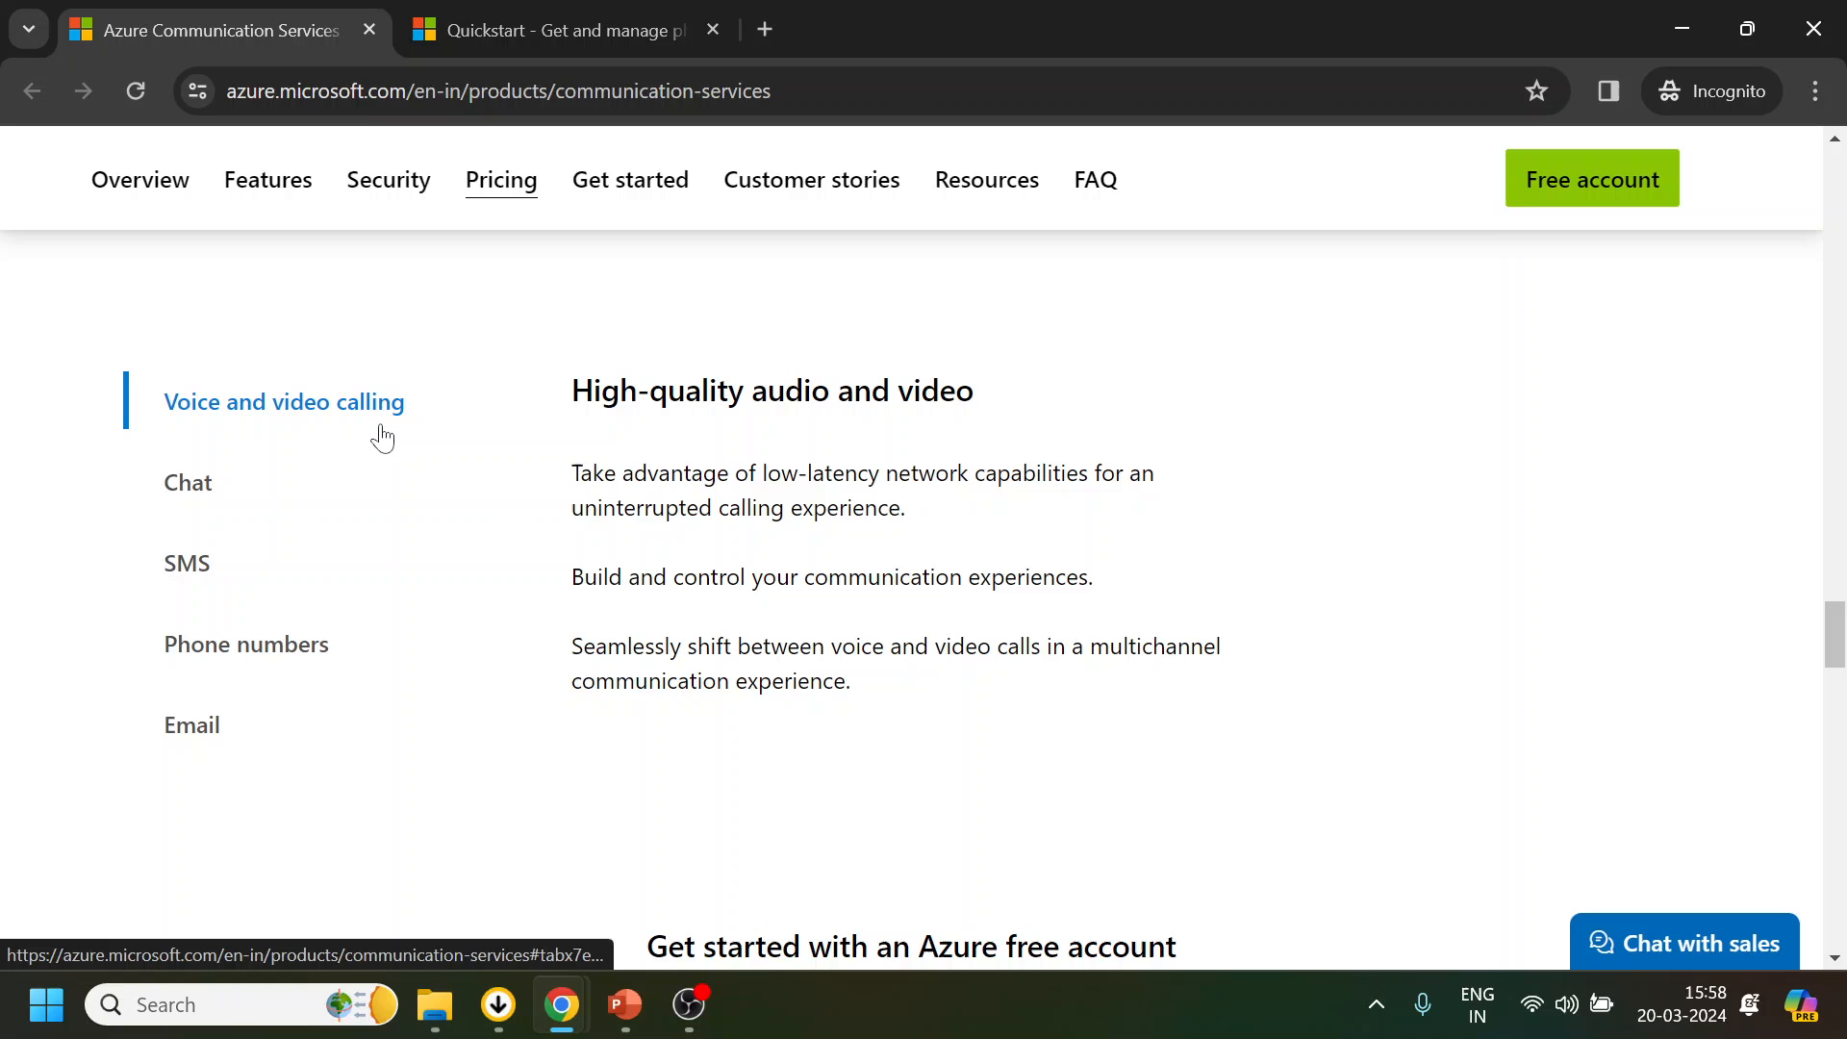
mouse_move(246, 645)
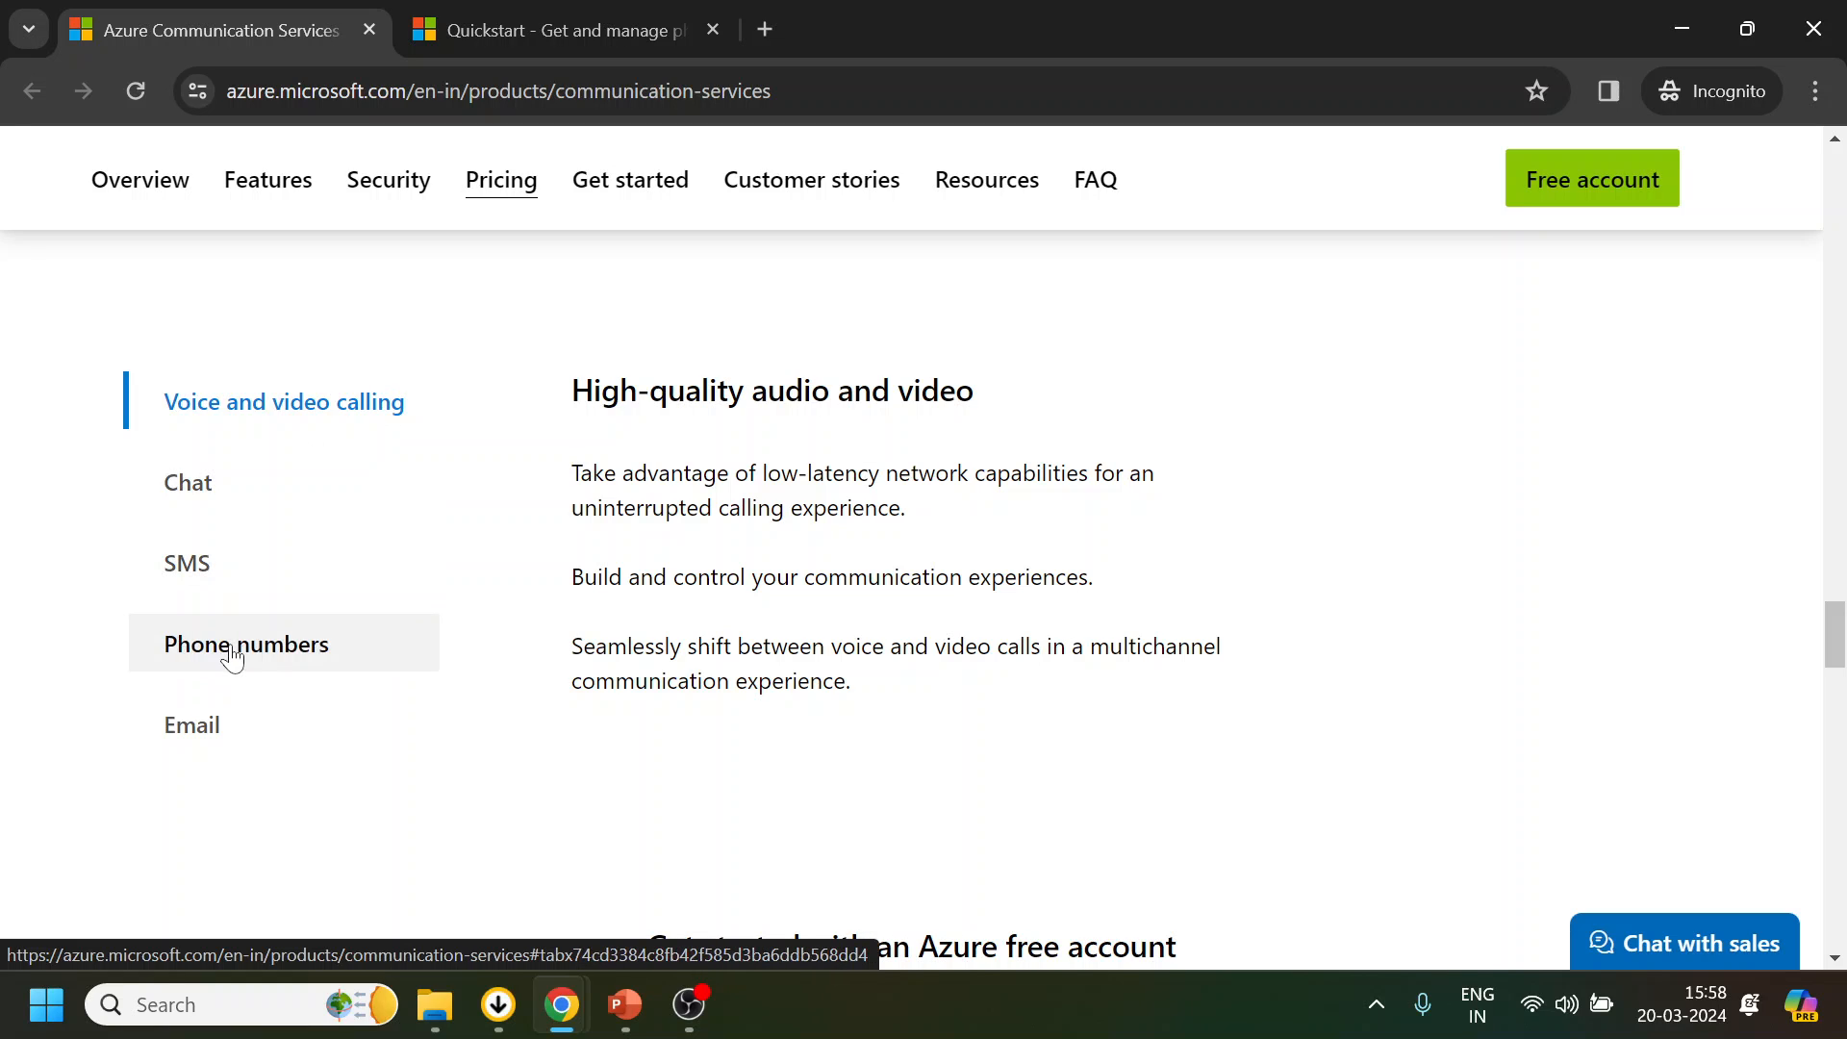
mouse_move(584, 798)
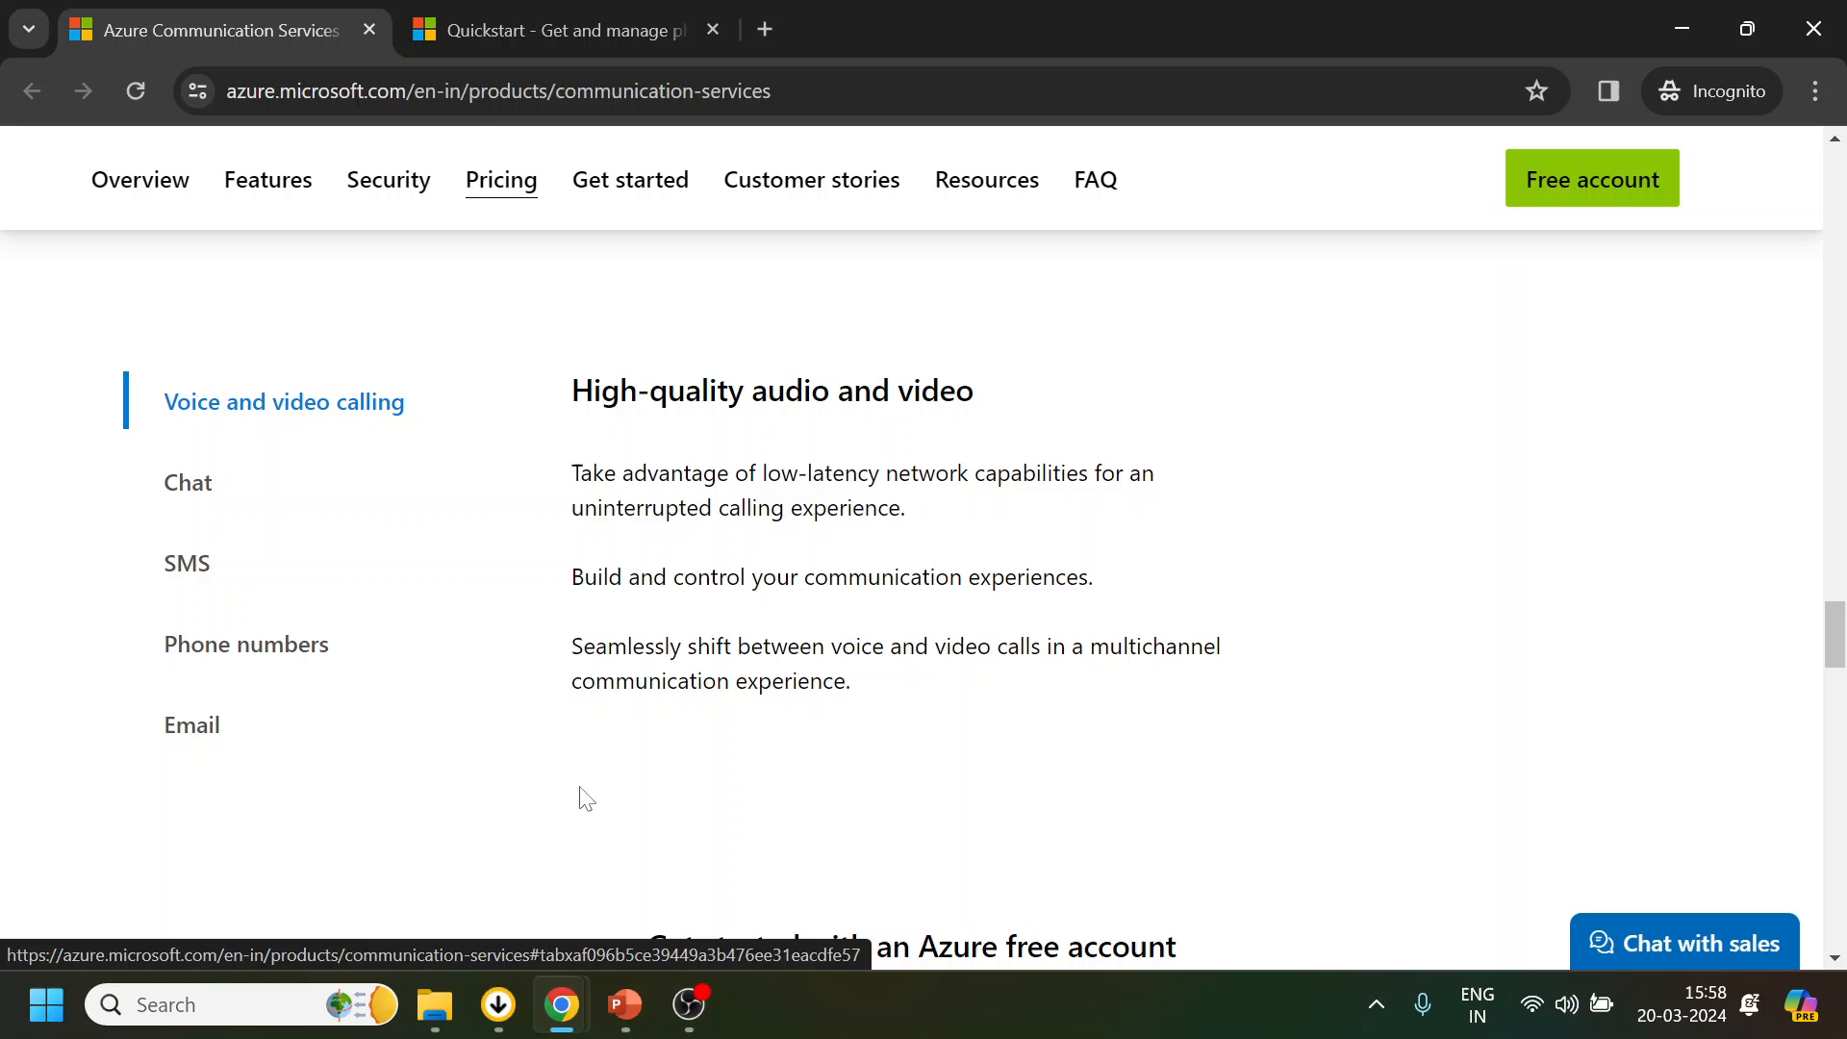
mouse_move(707, 803)
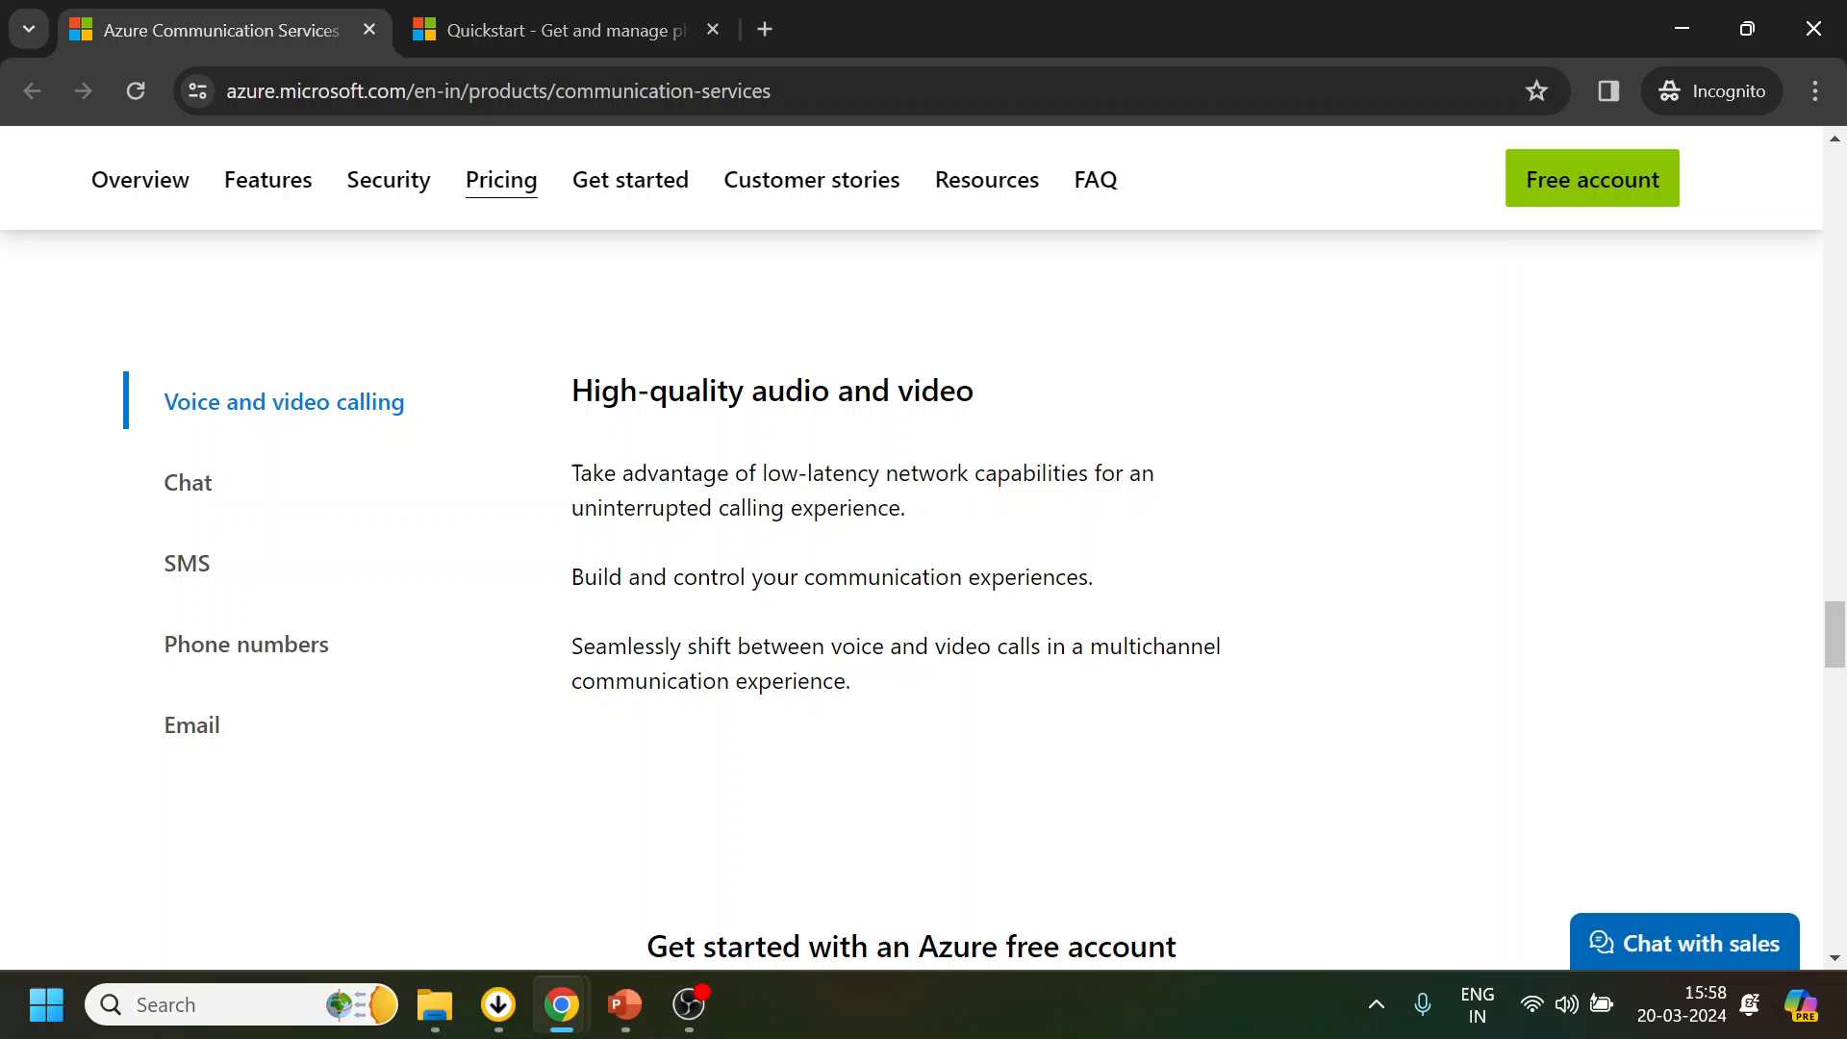
Return to the PowerPoint deck showing the ACS title slide
left_click(765, 30)
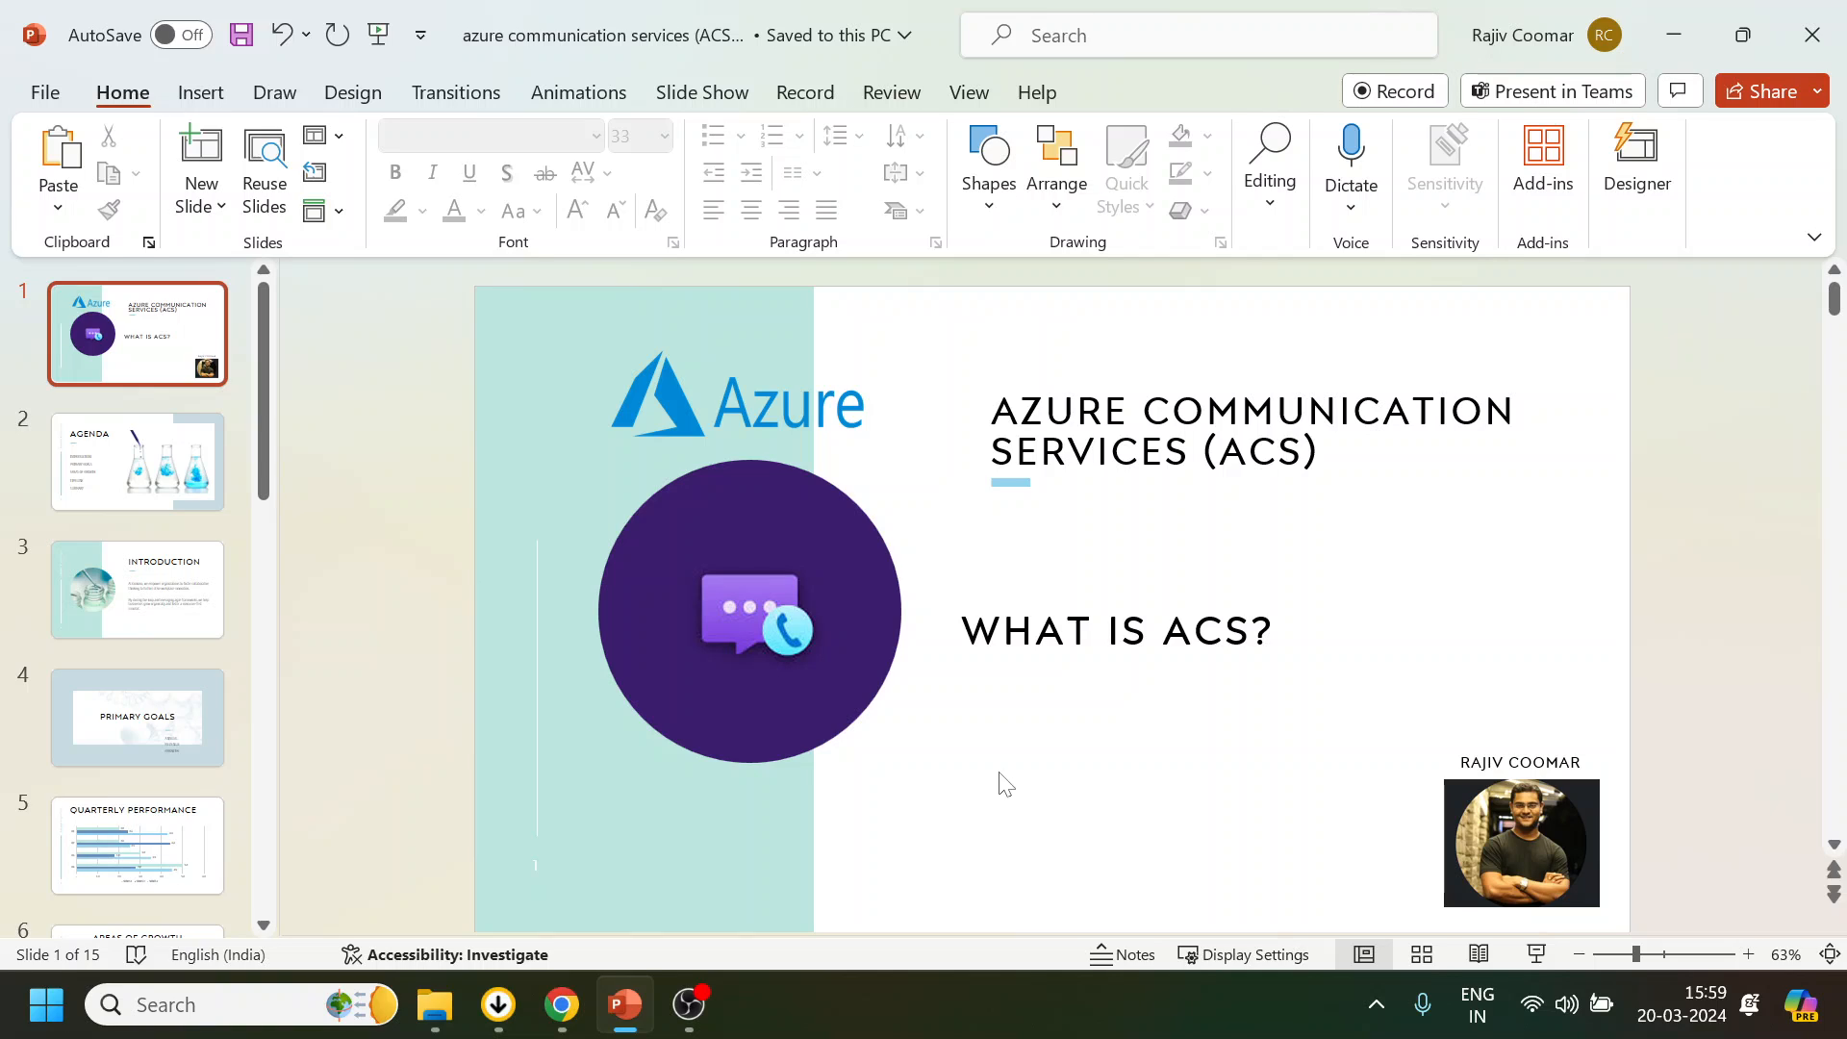
mouse_move(720, 897)
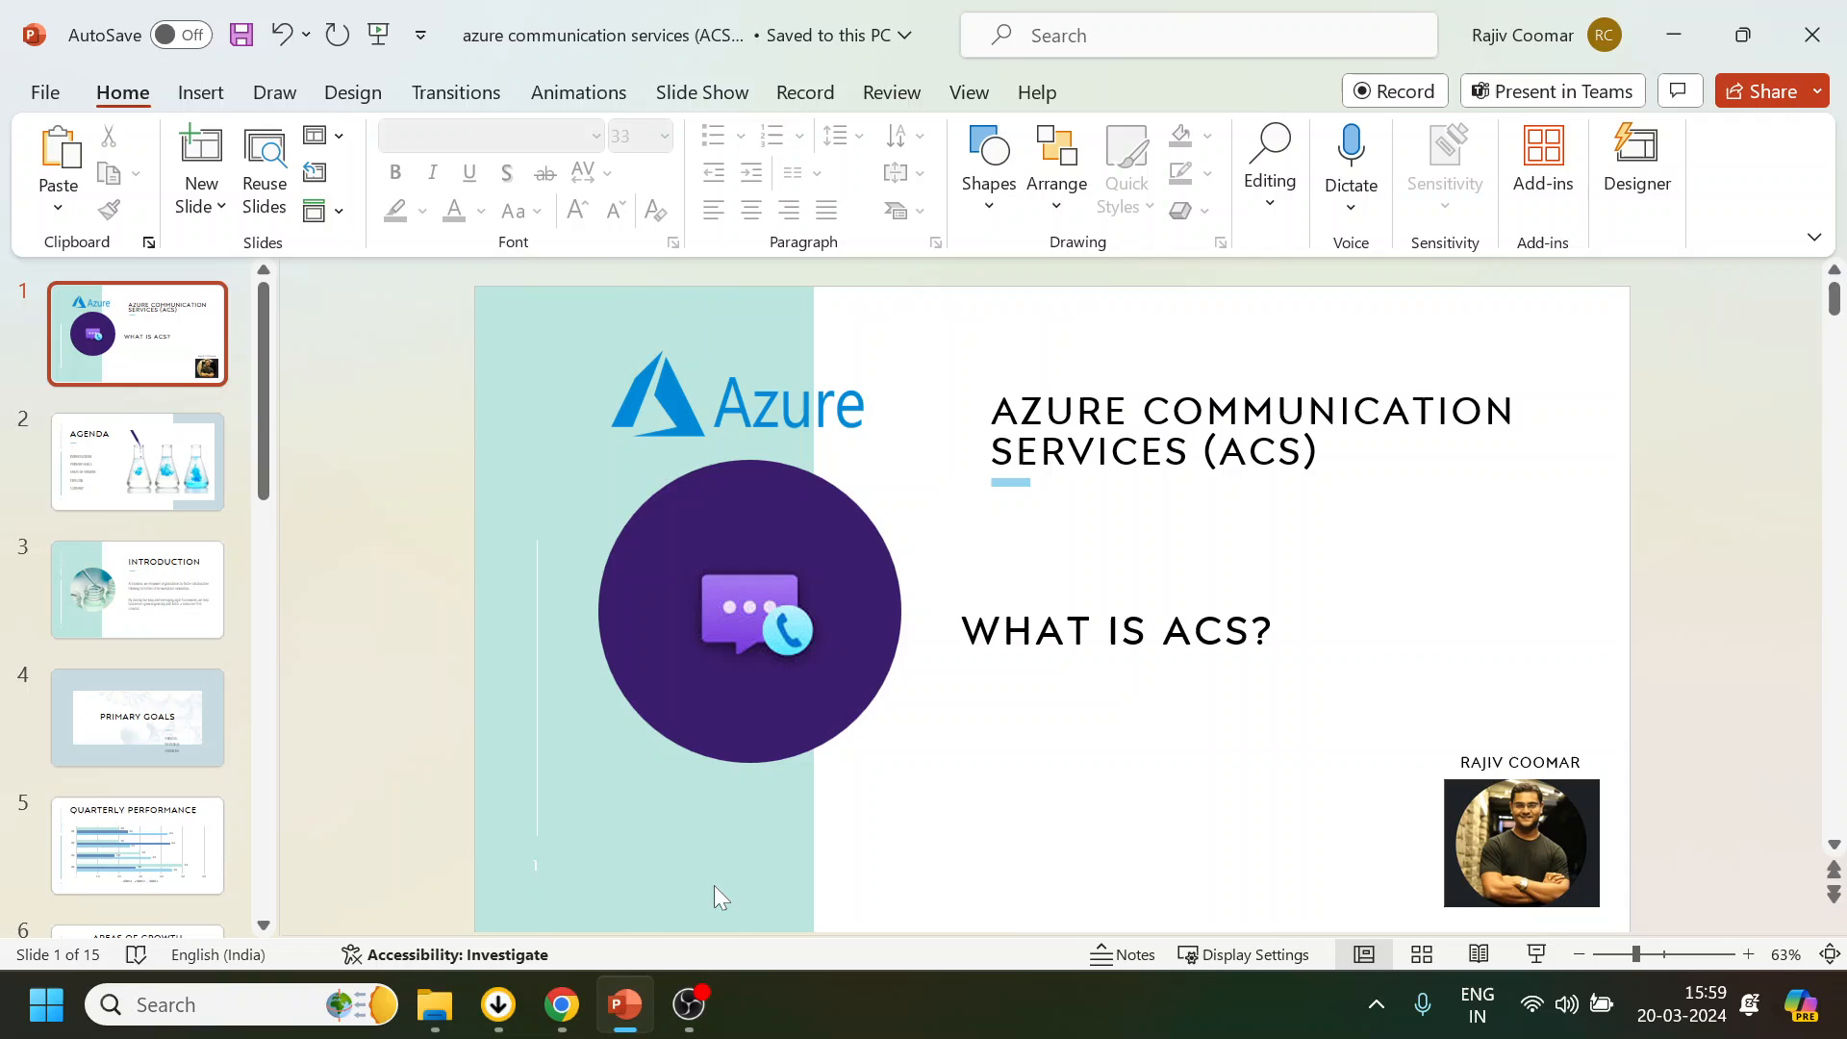
mouse_move(718, 939)
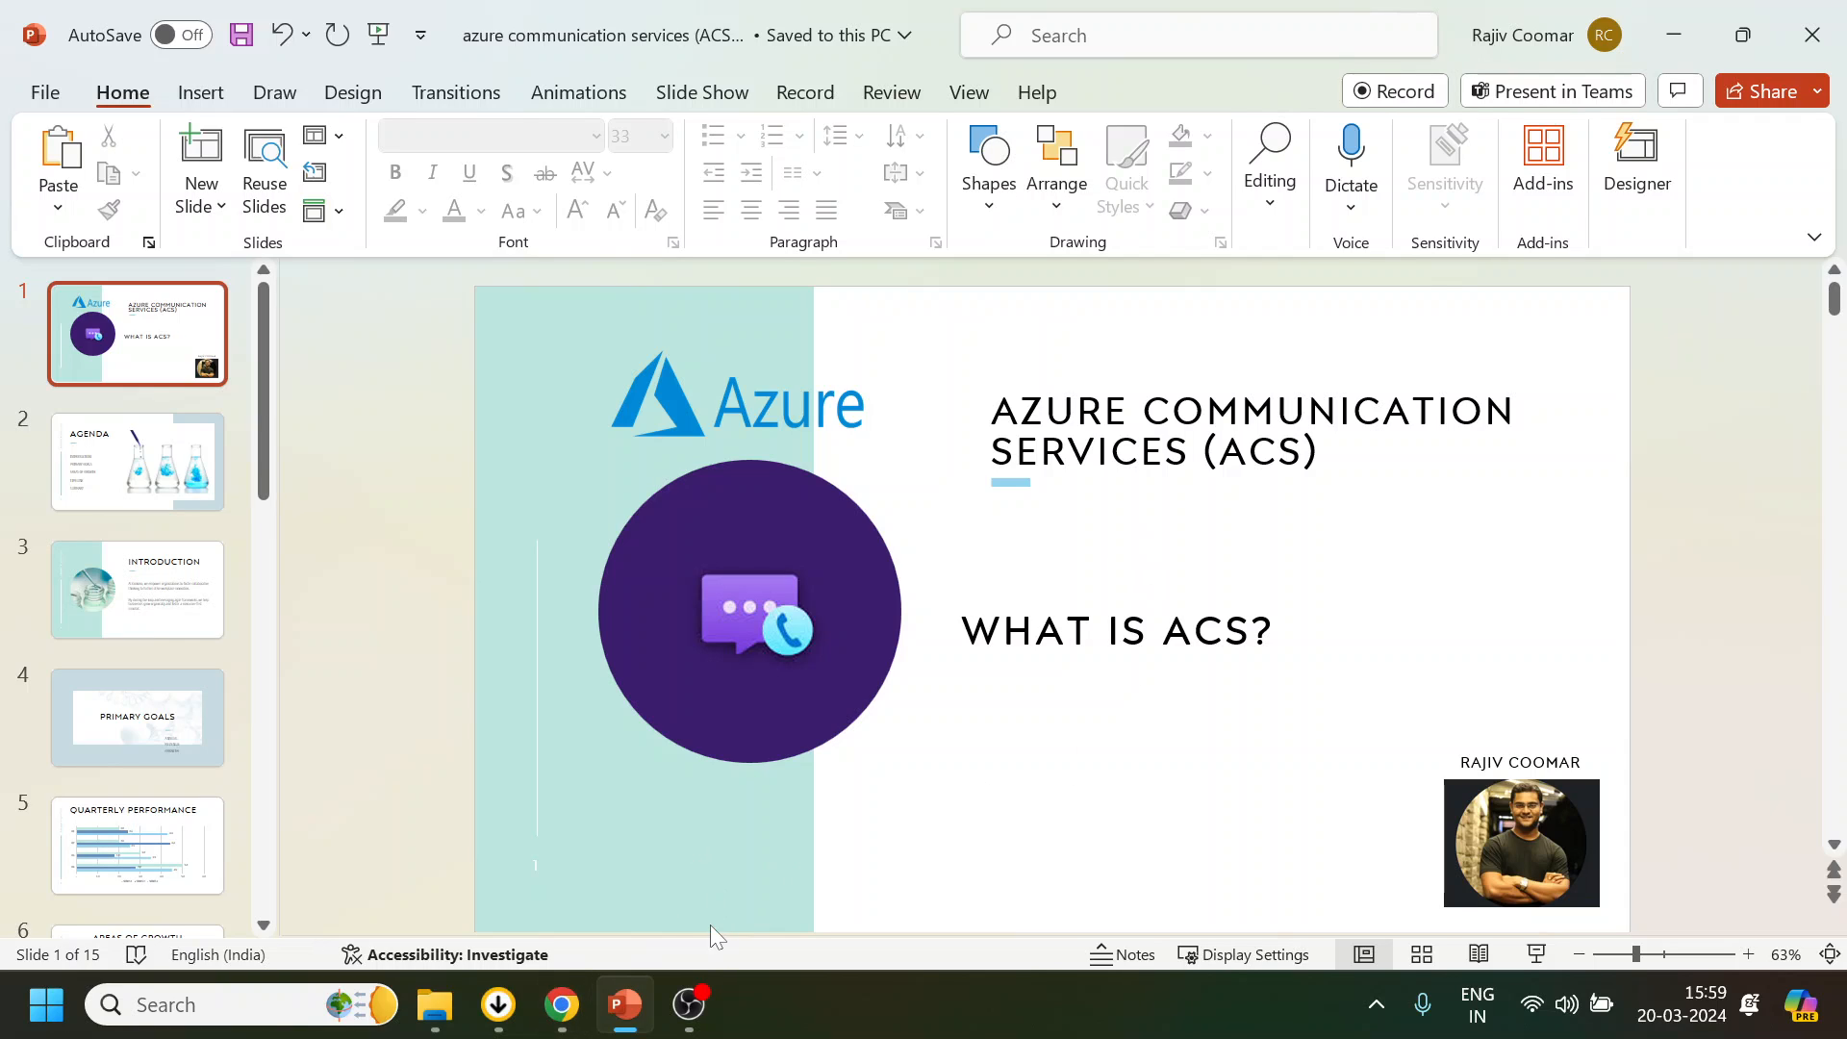
mouse_move(561, 1005)
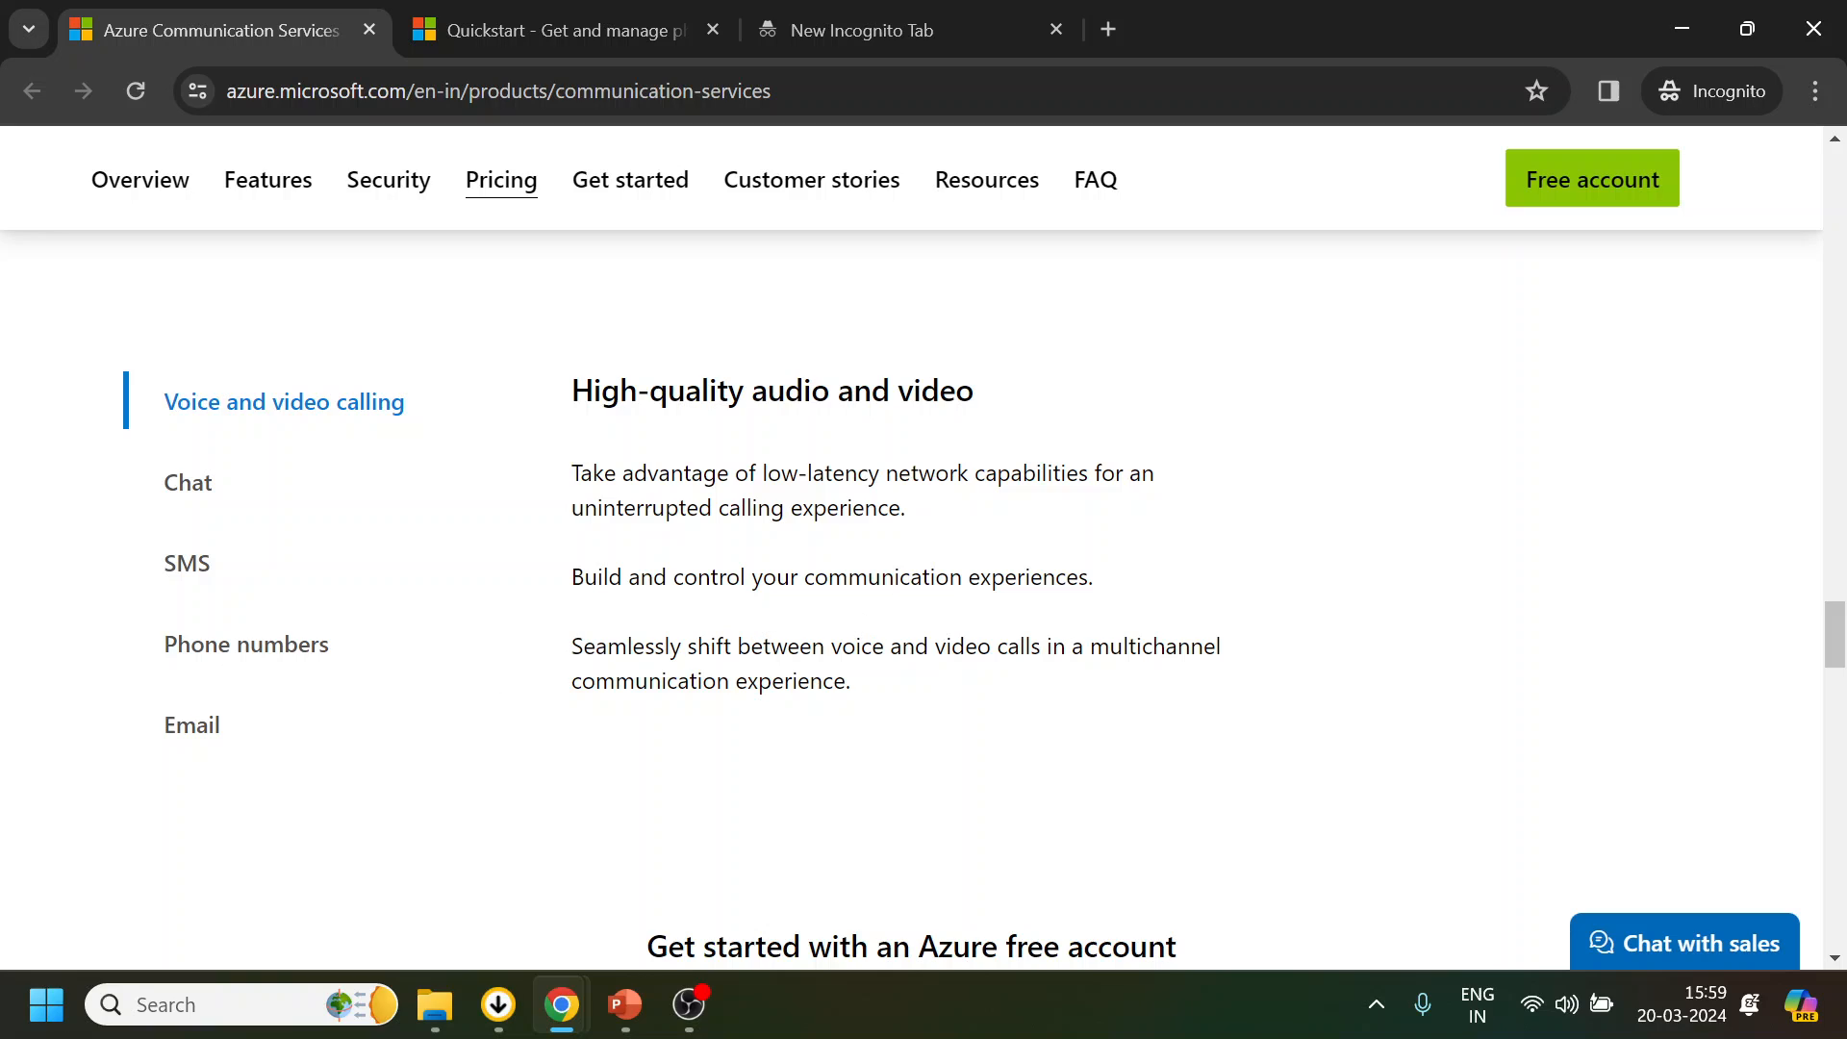
mouse_move(915, 637)
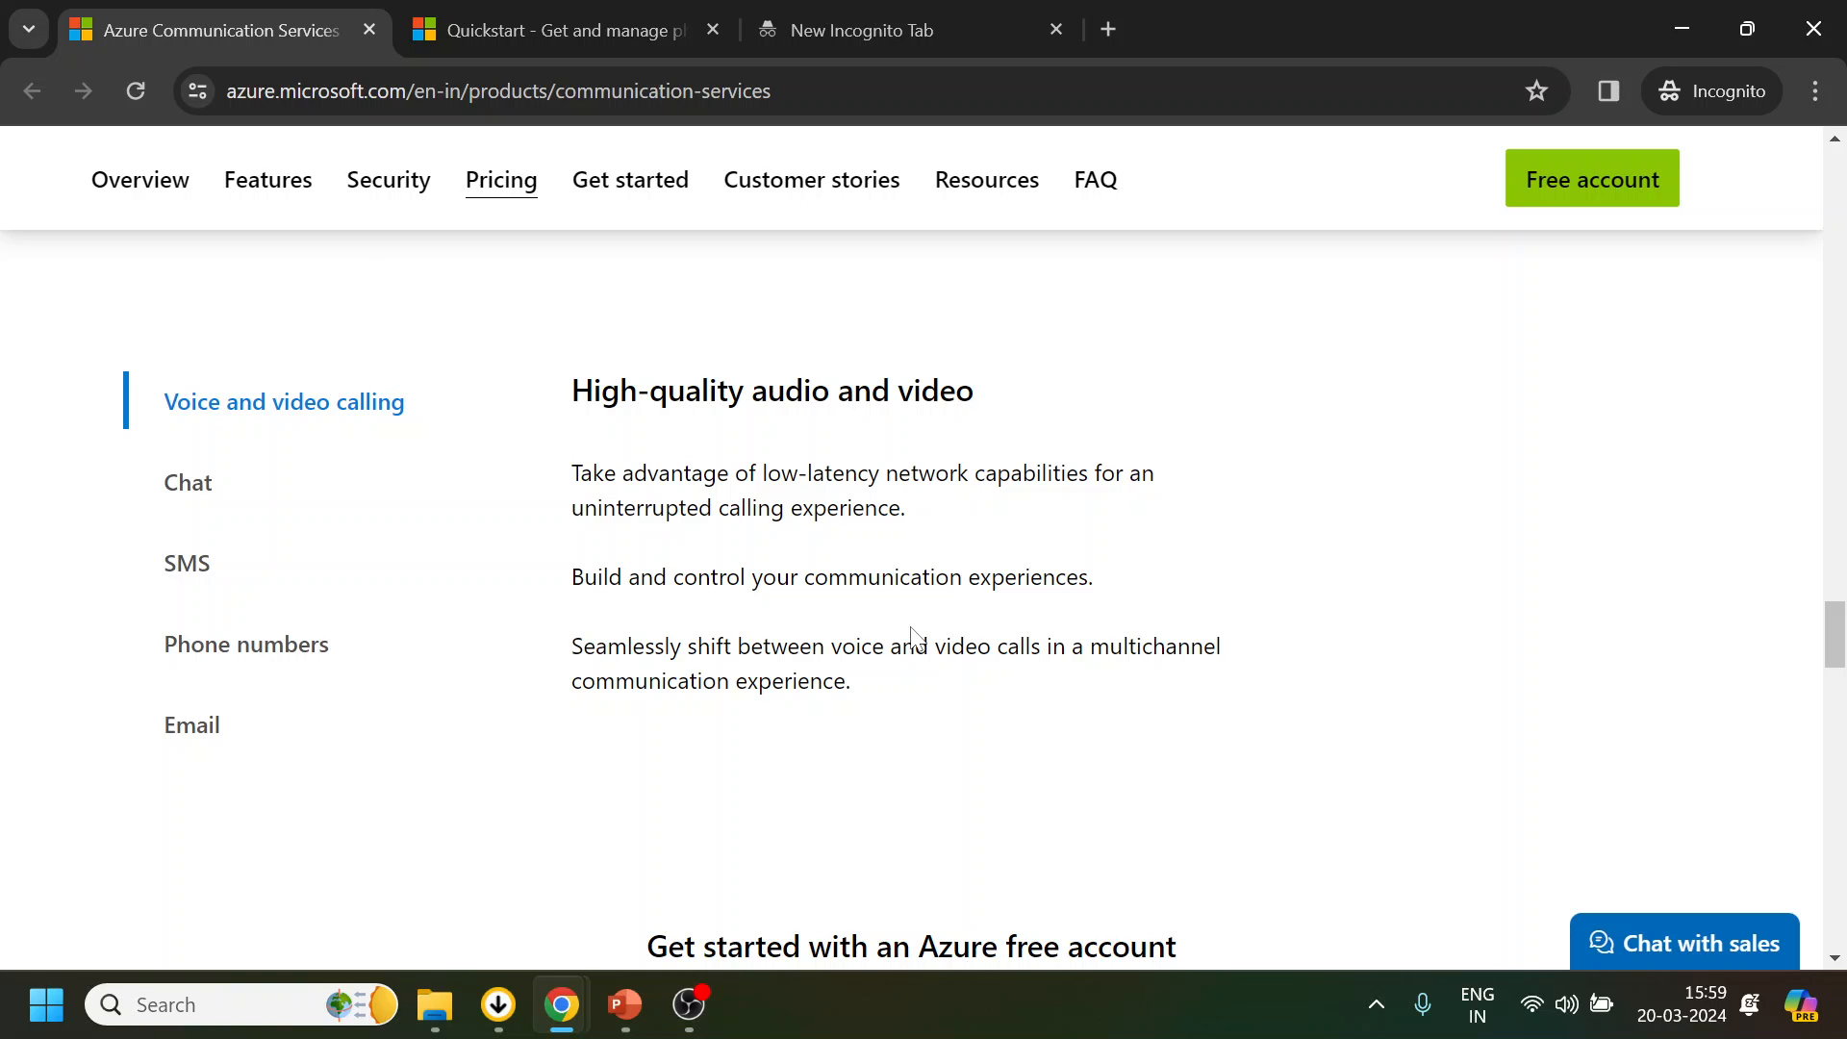
Scroll the product page to show the Azure Communication Services APIs heading
scroll("down", 3)
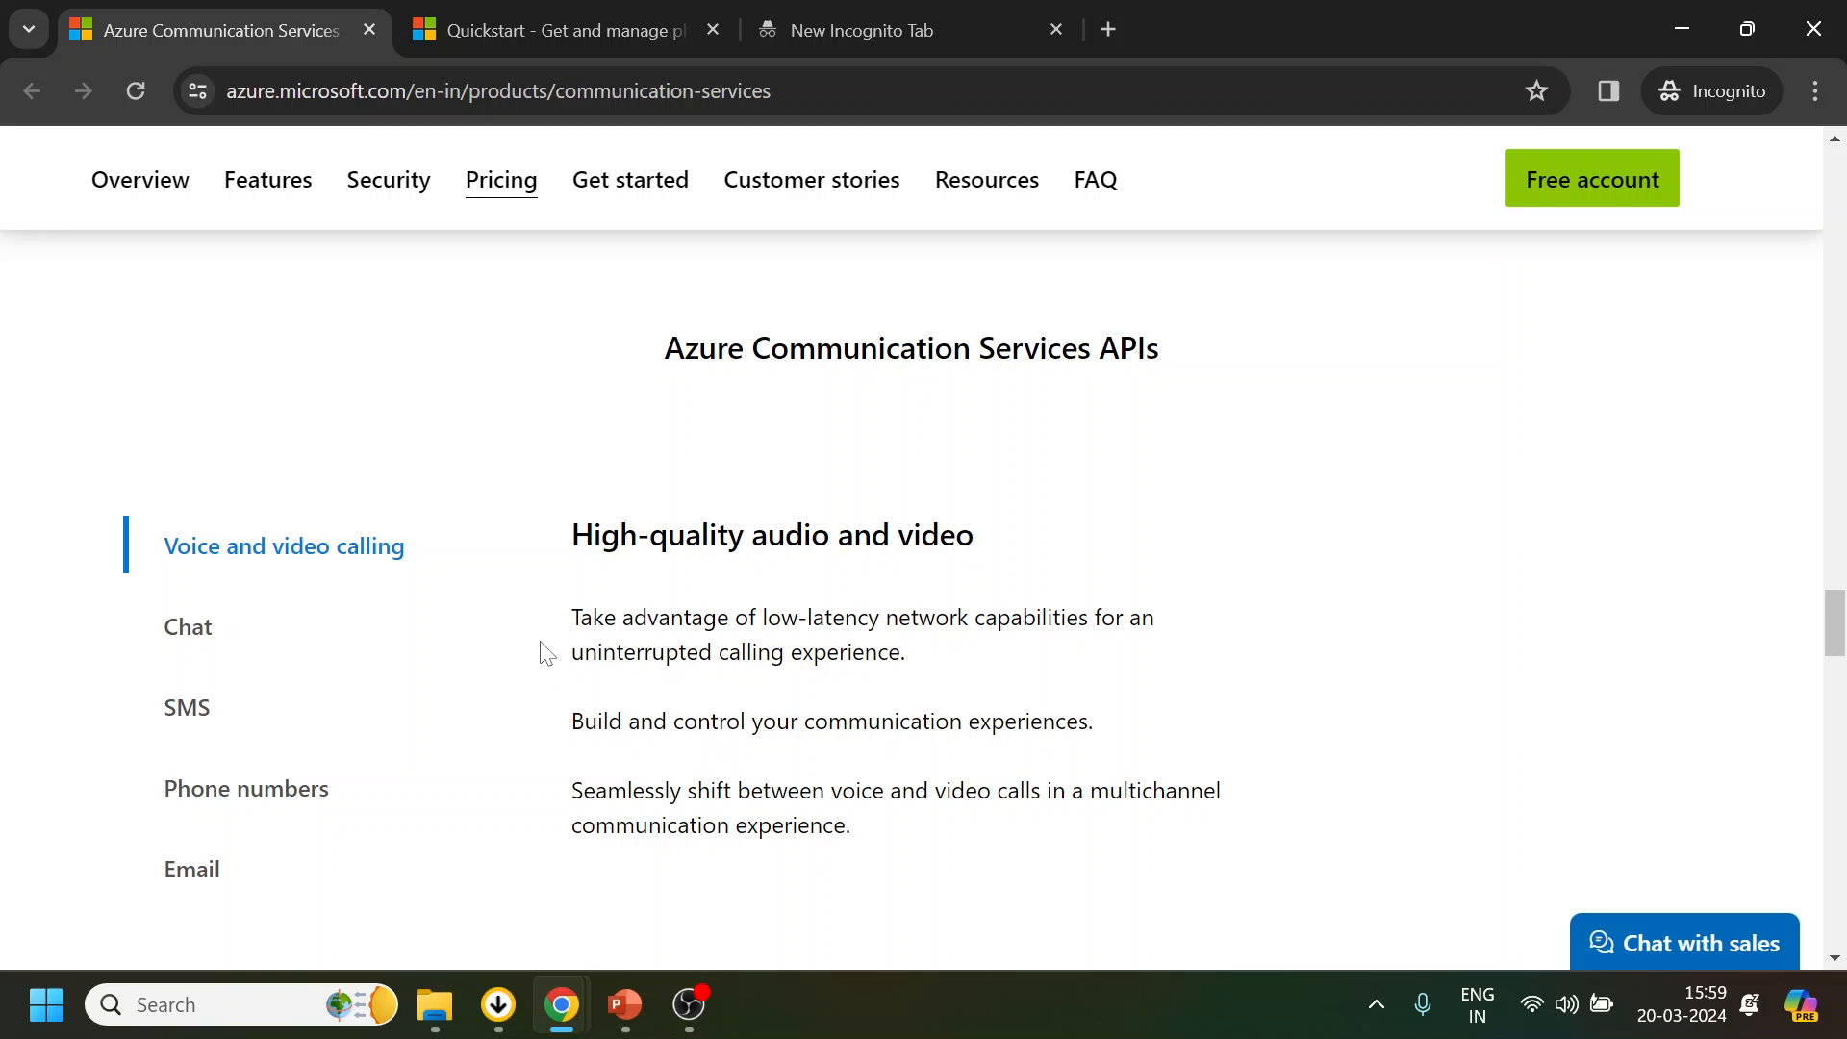
mouse_move(185, 550)
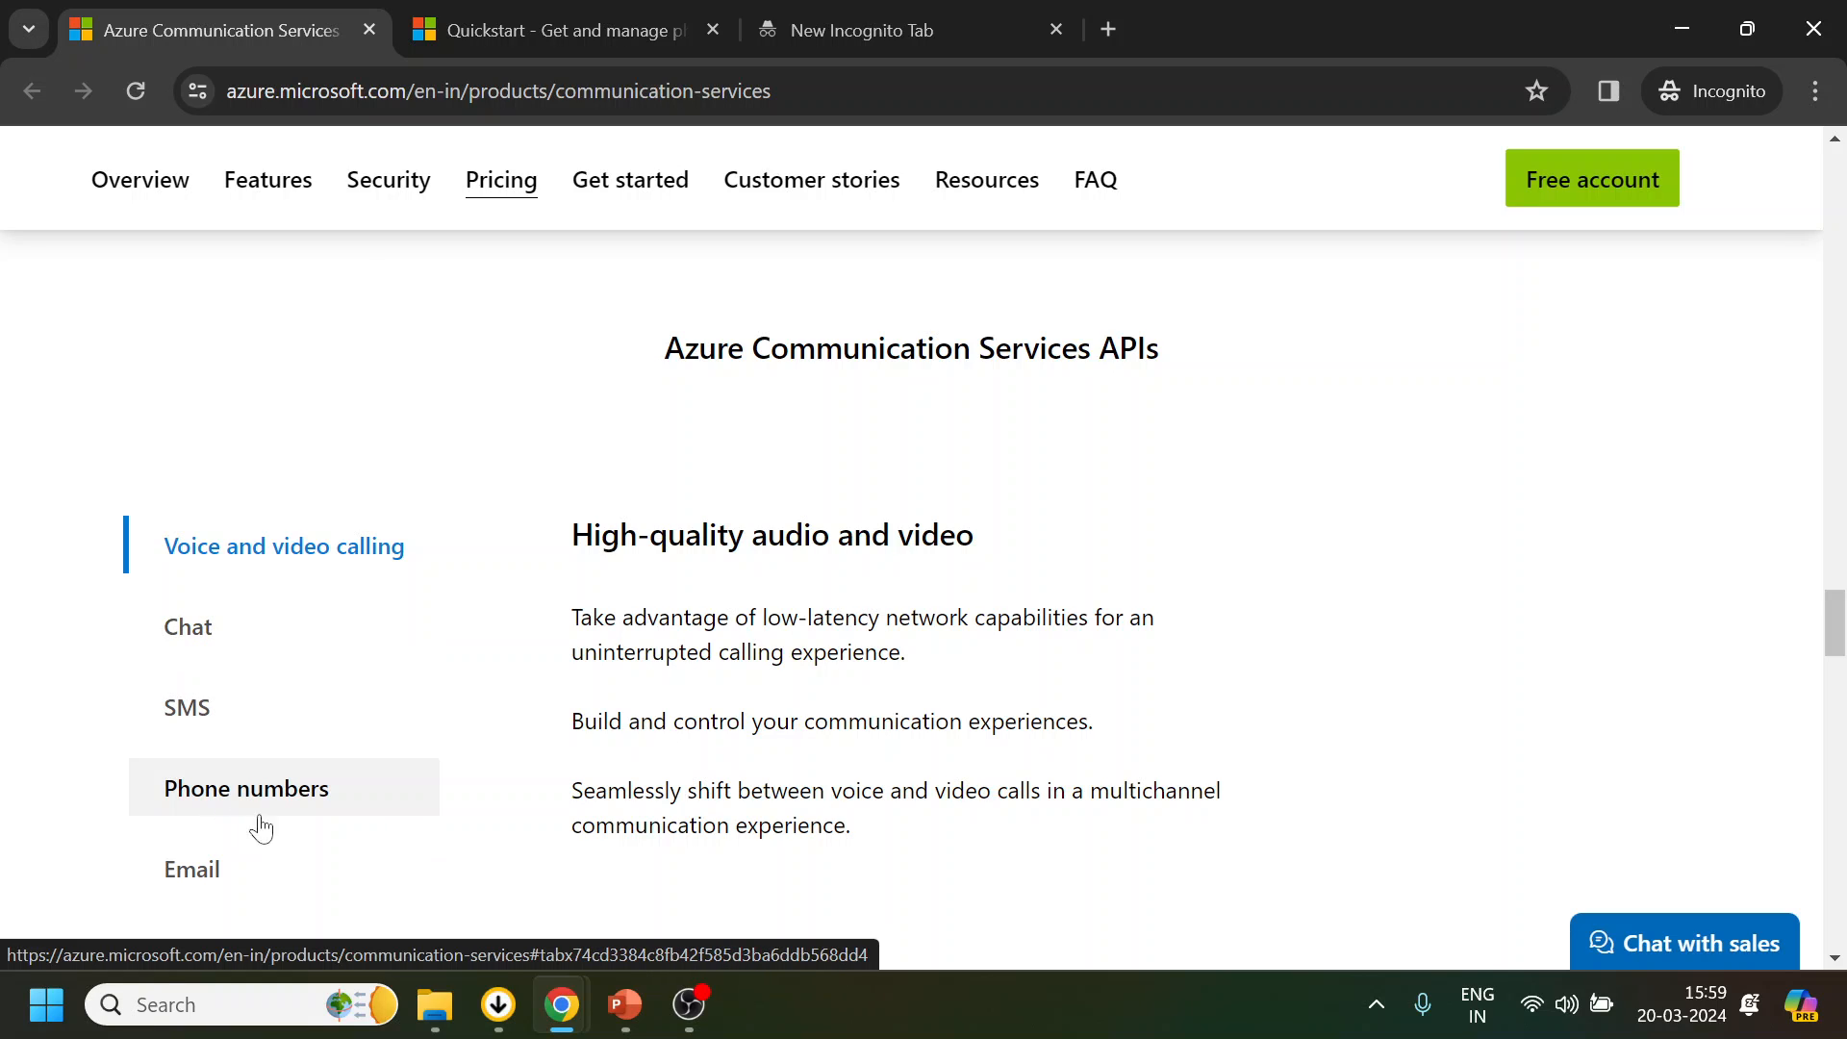
mouse_move(965, 577)
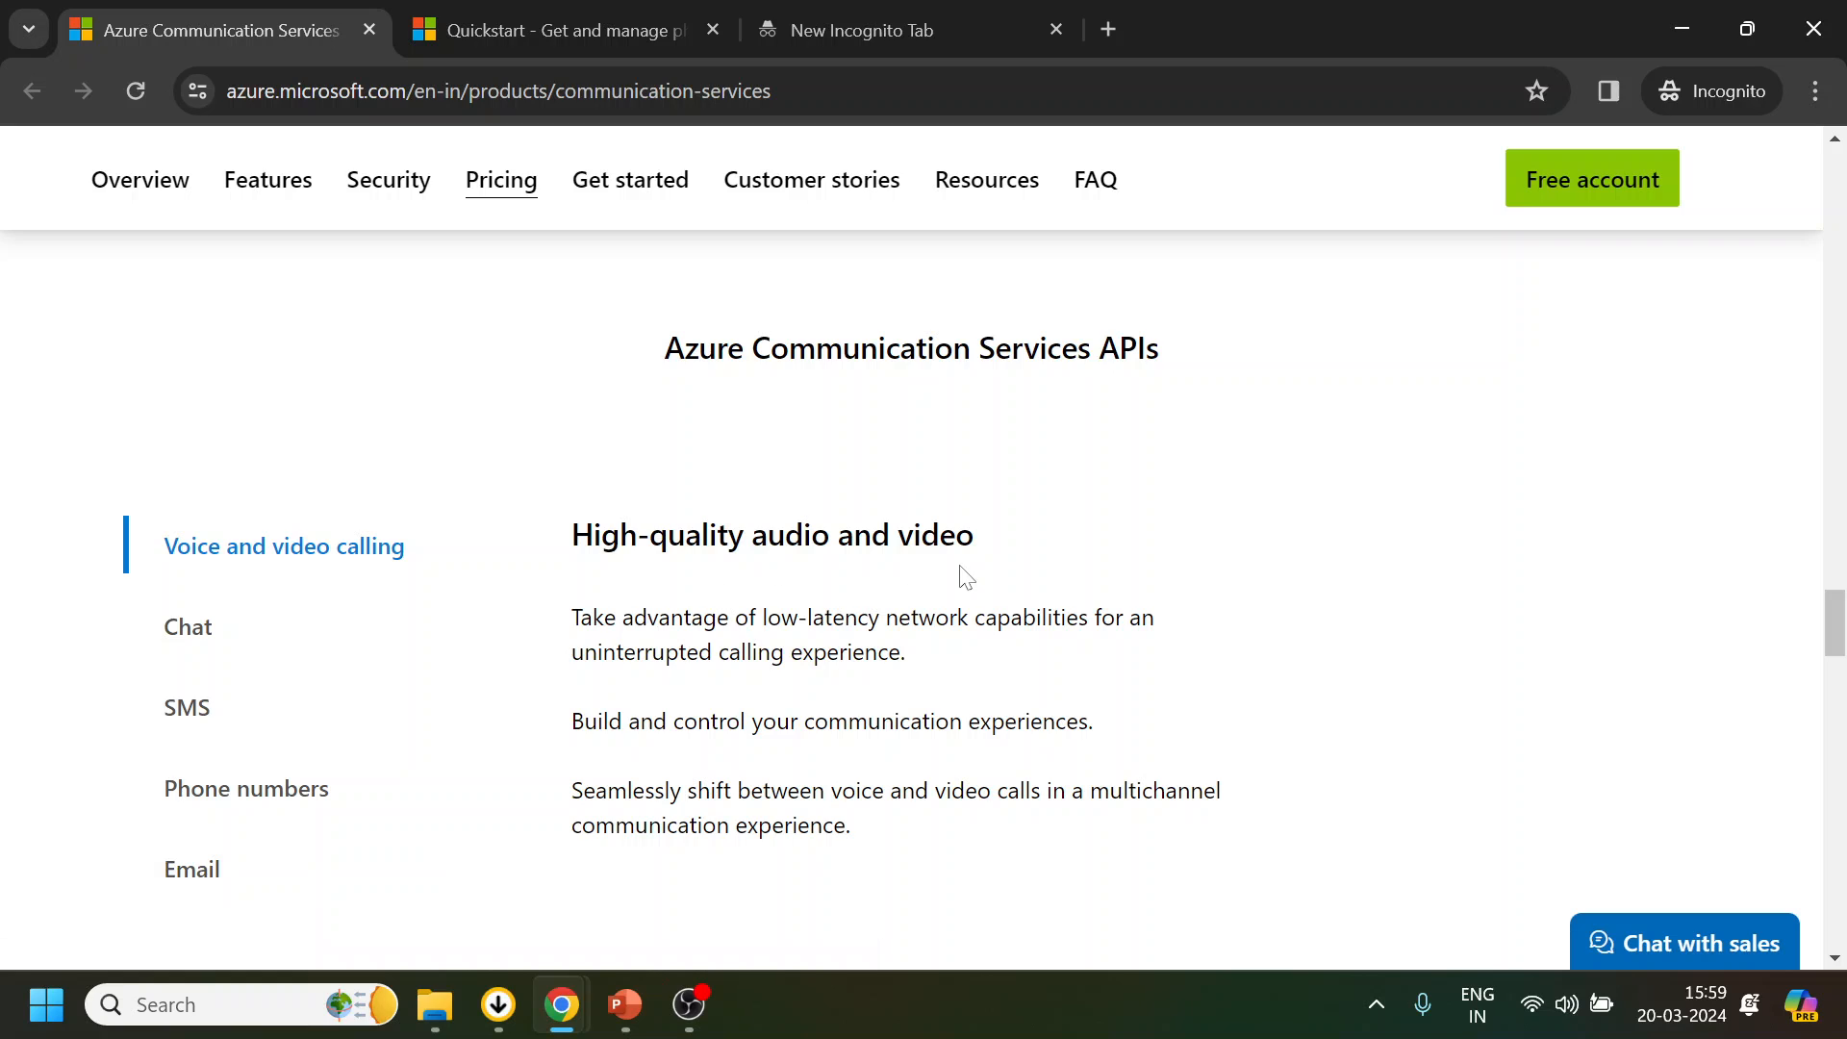
mouse_move(757, 702)
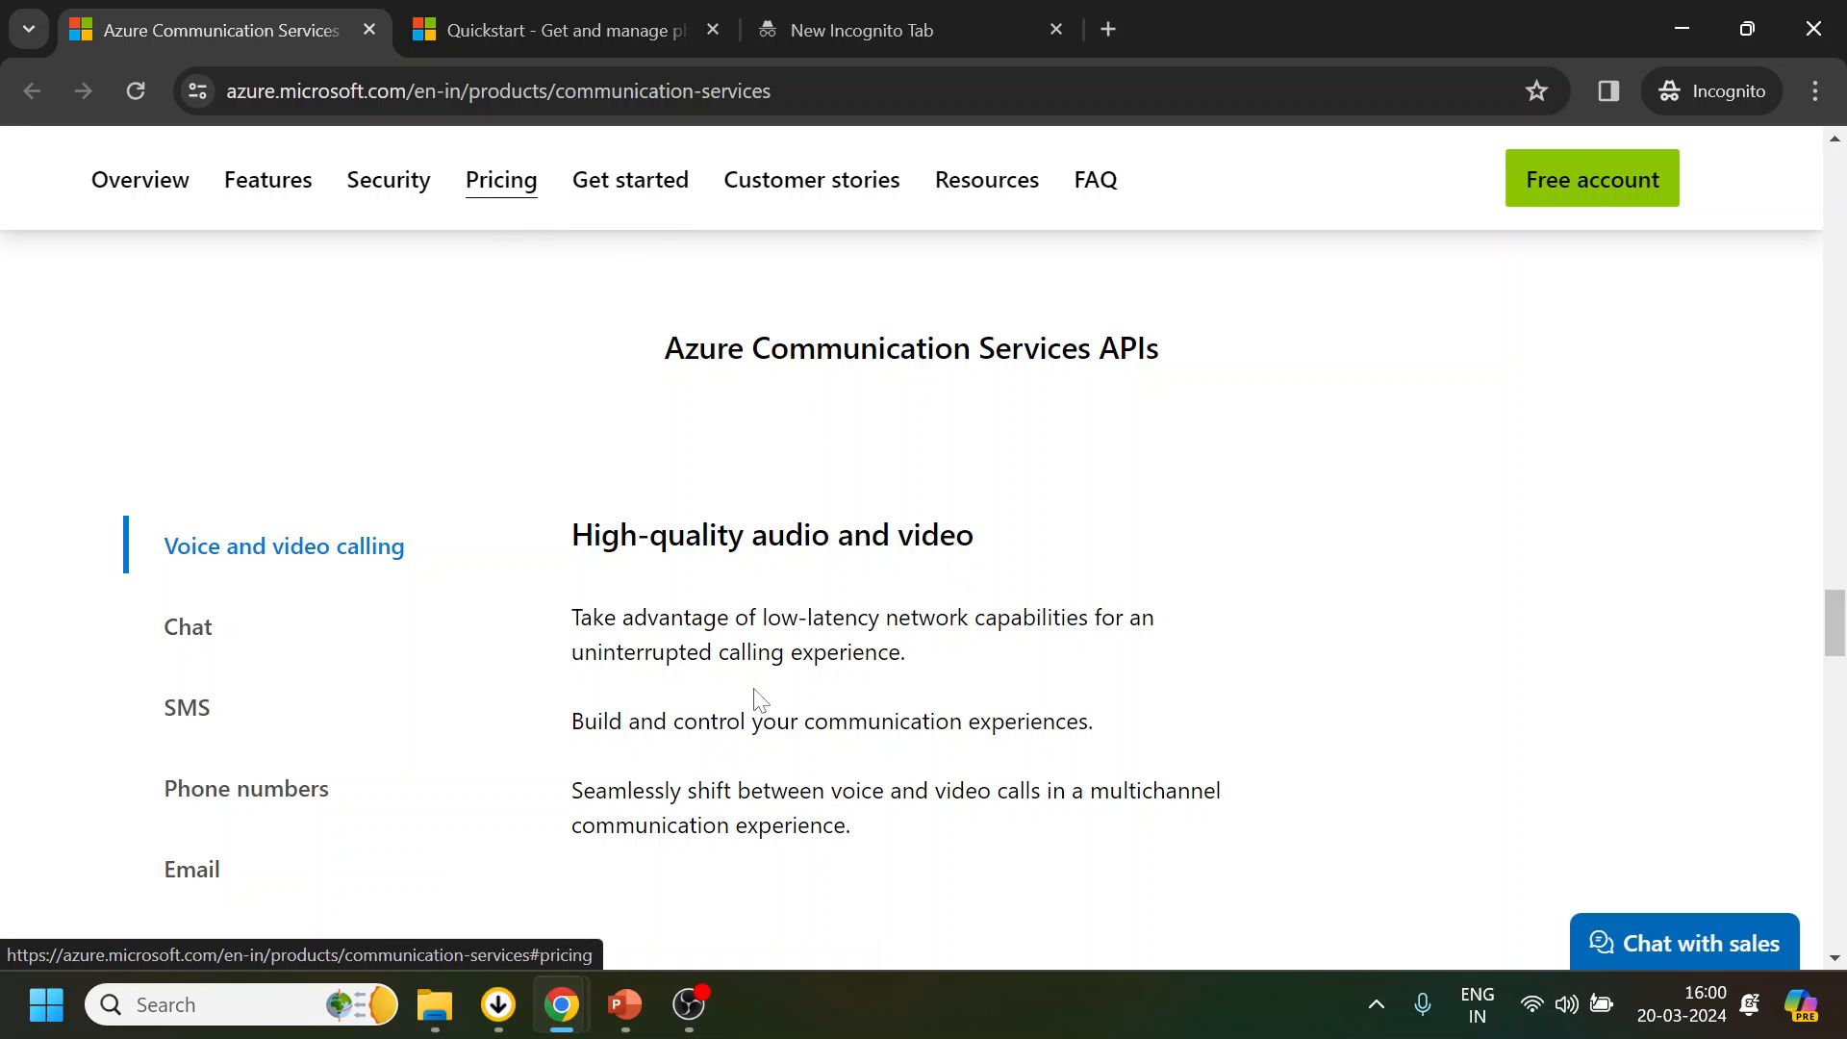
mouse_move(1188, 375)
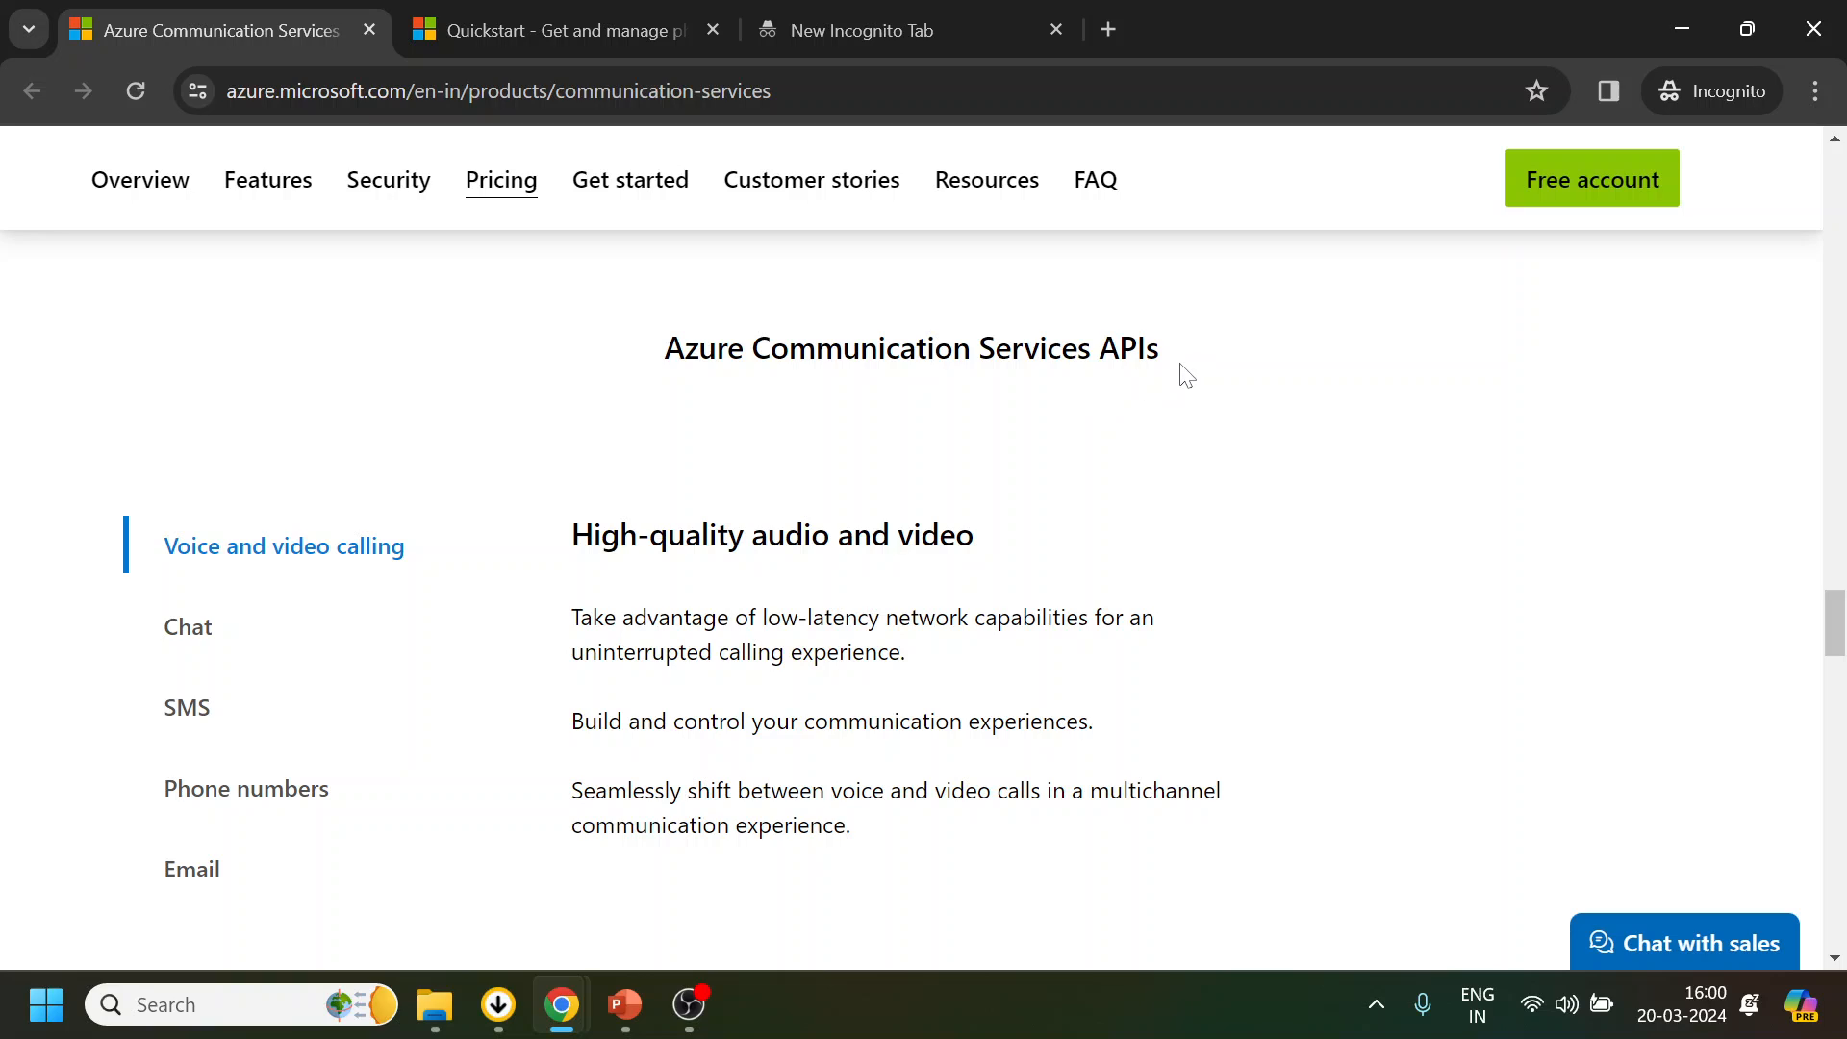
mouse_move(1167, 390)
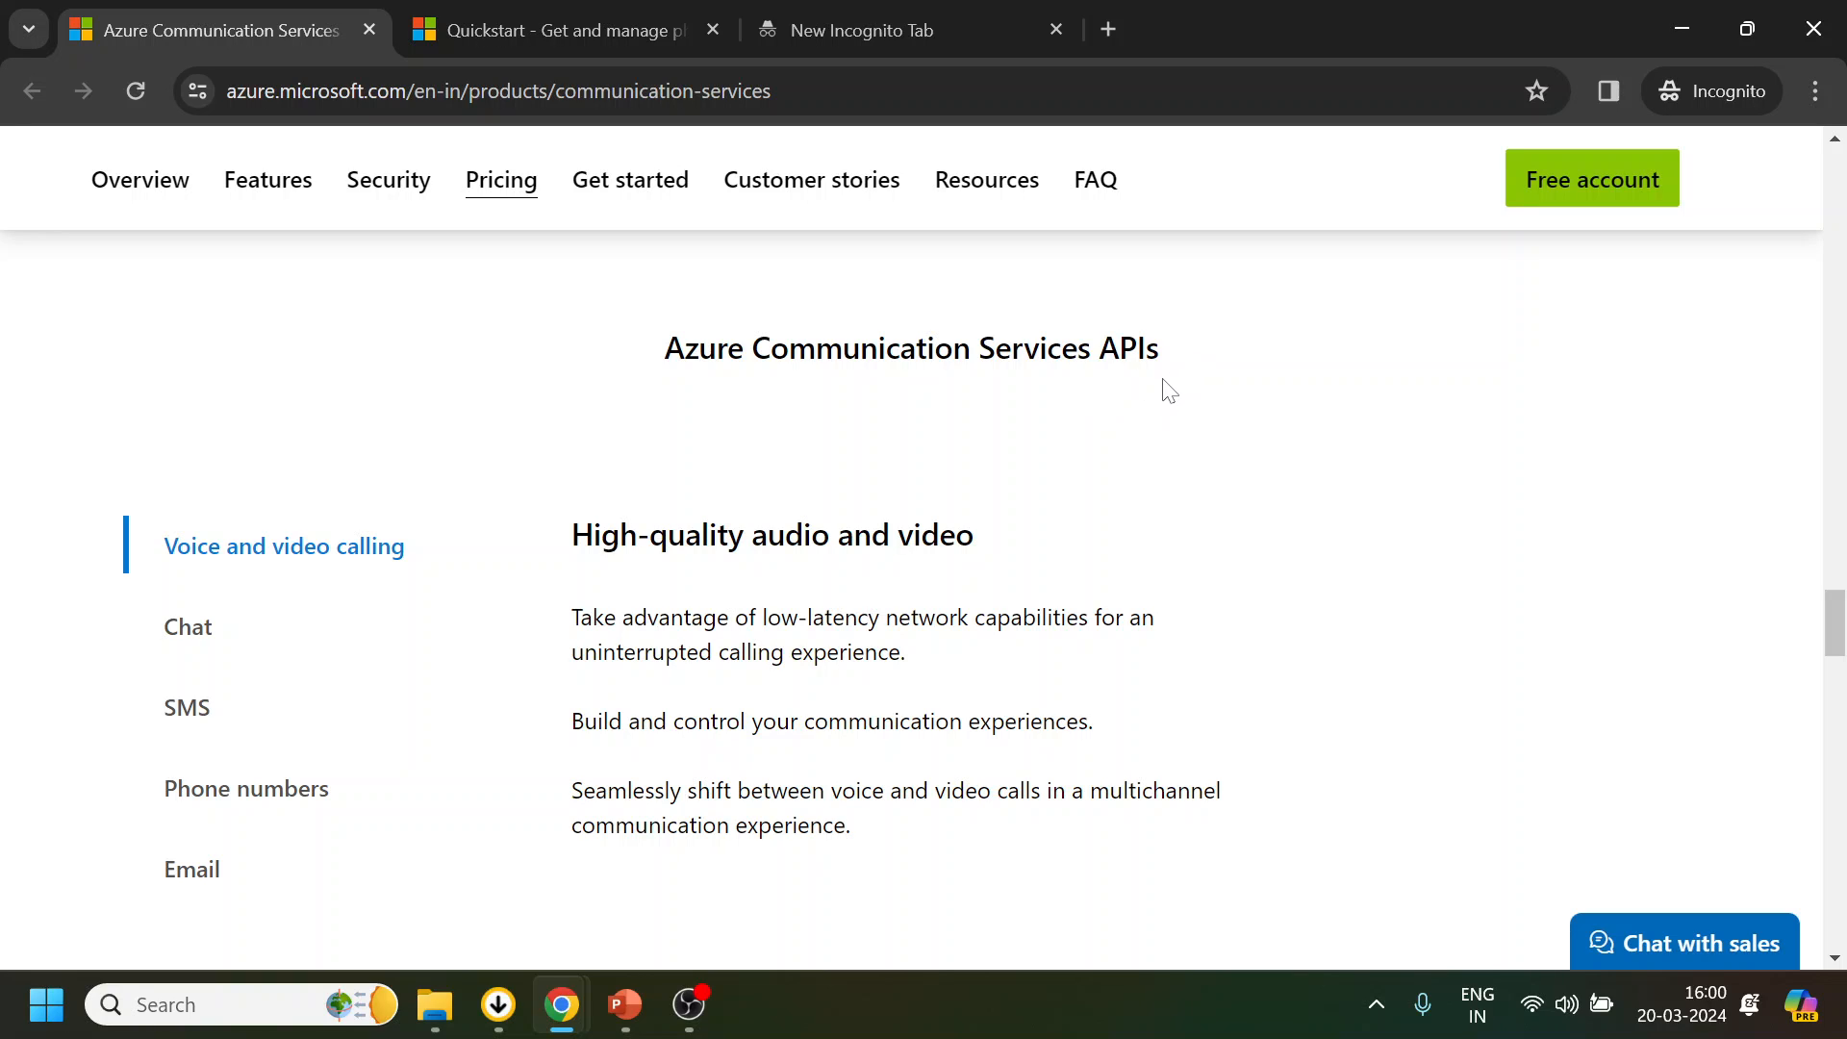